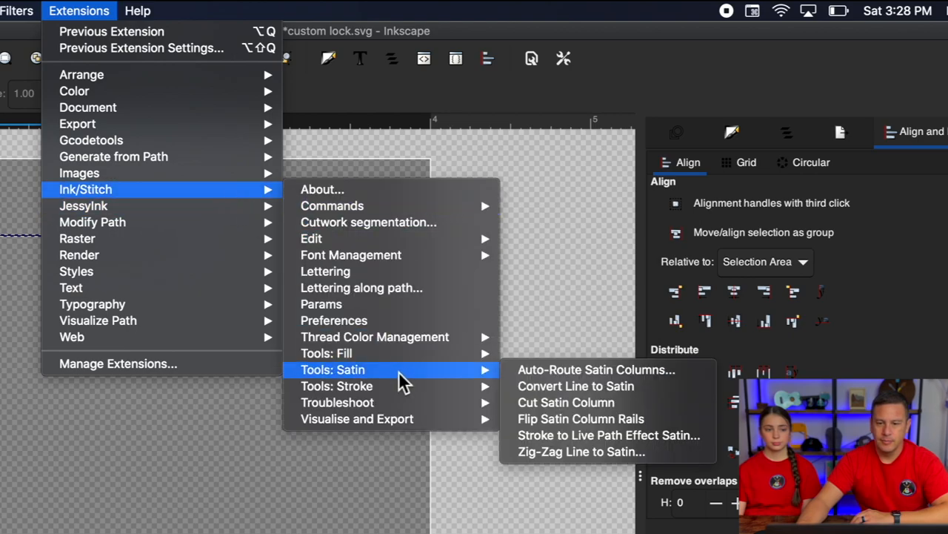
# - Apply the Ink/Stitch stroke-to-live-path-effect satin to the line, giving it cross rungs
pyautogui.click(608, 436)
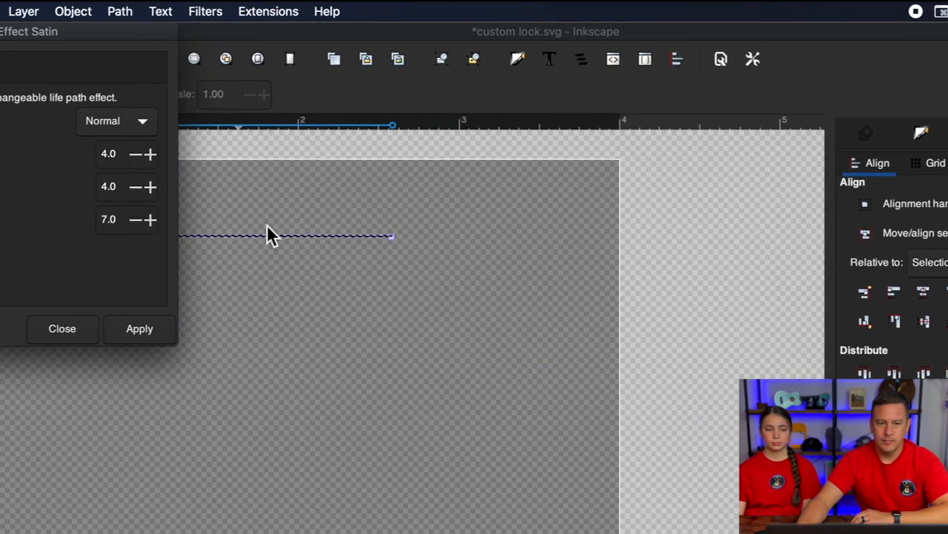
pyautogui.click(139, 329)
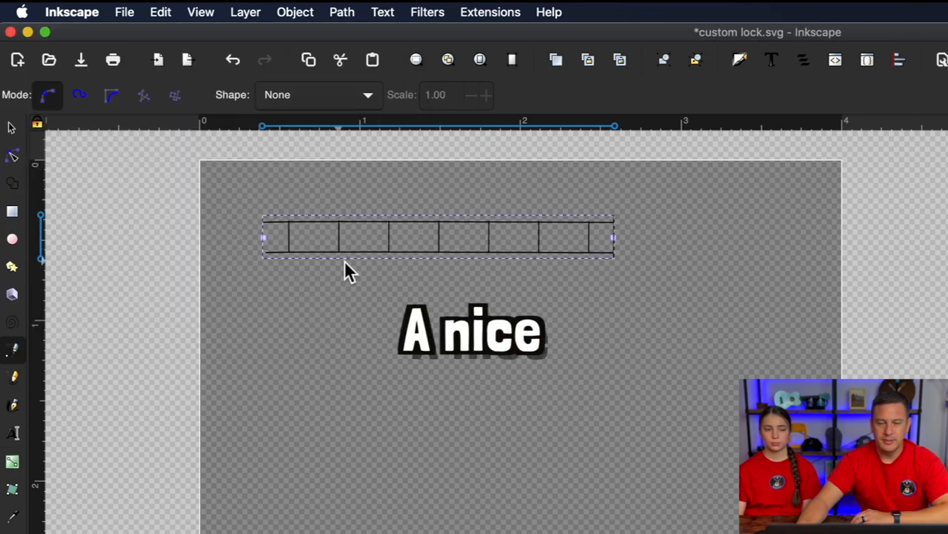
# - Duplicate the satin bar and stack the copies evenly with Align and Distribute
pyautogui.press('Delete')
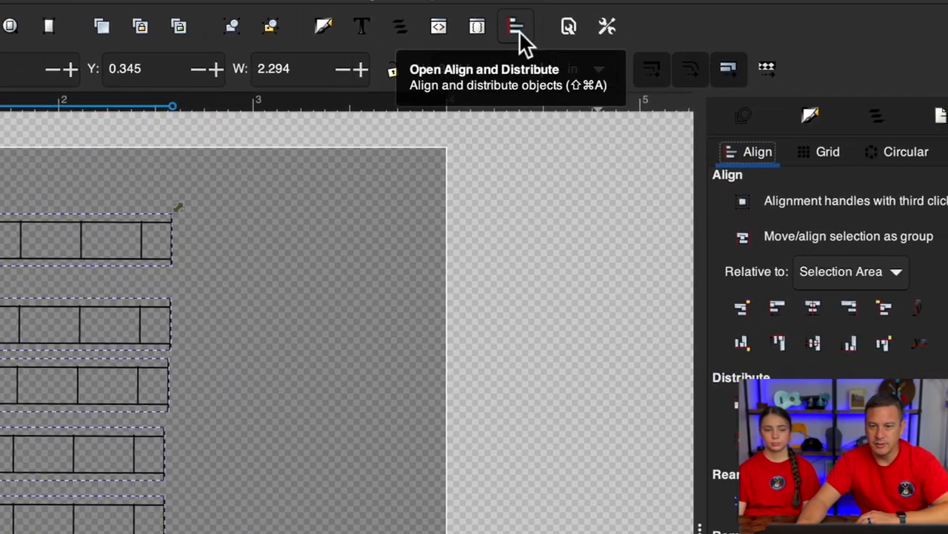
pyautogui.click(516, 26)
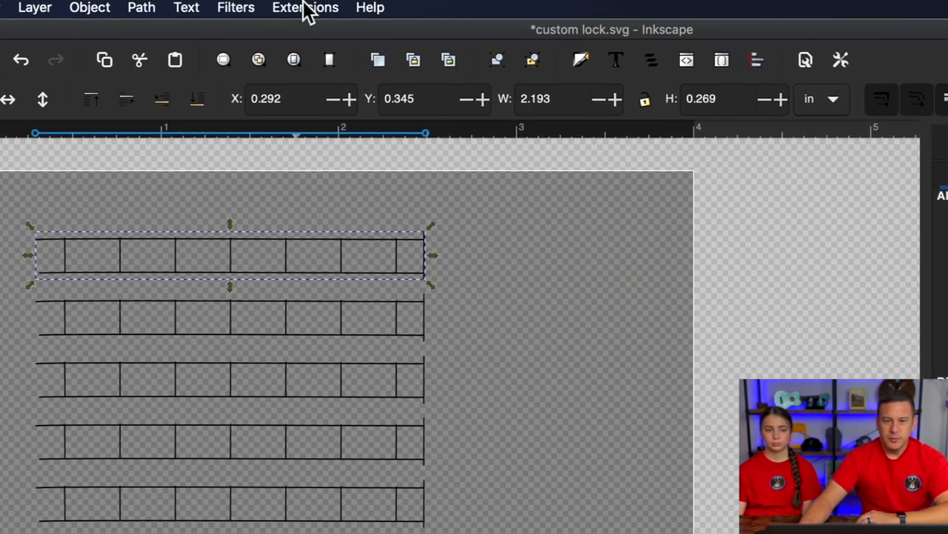
# - Apply Ink/Stitch Params to the top bar, keeping Half Stitch for tack and lock stitches
pyautogui.click(306, 9)
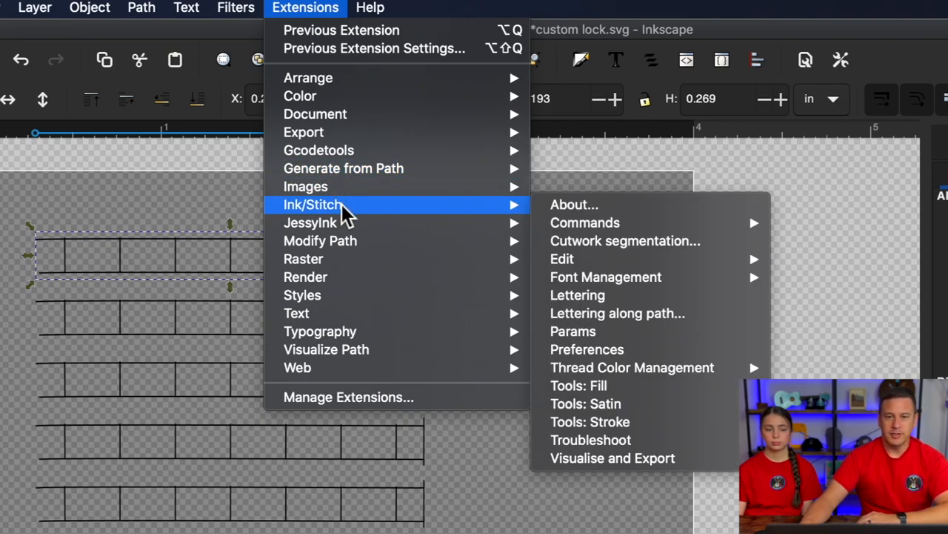
pyautogui.click(572, 332)
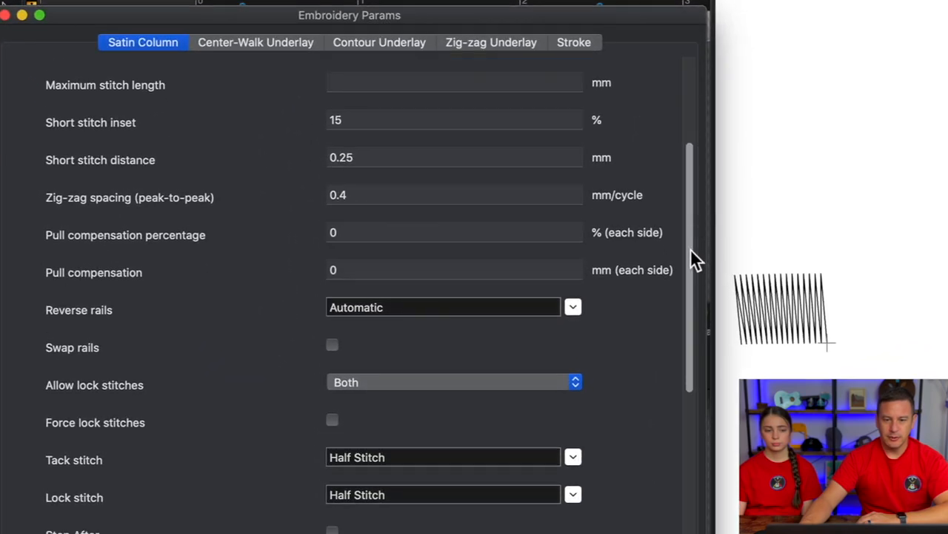
pyautogui.scroll(-3)
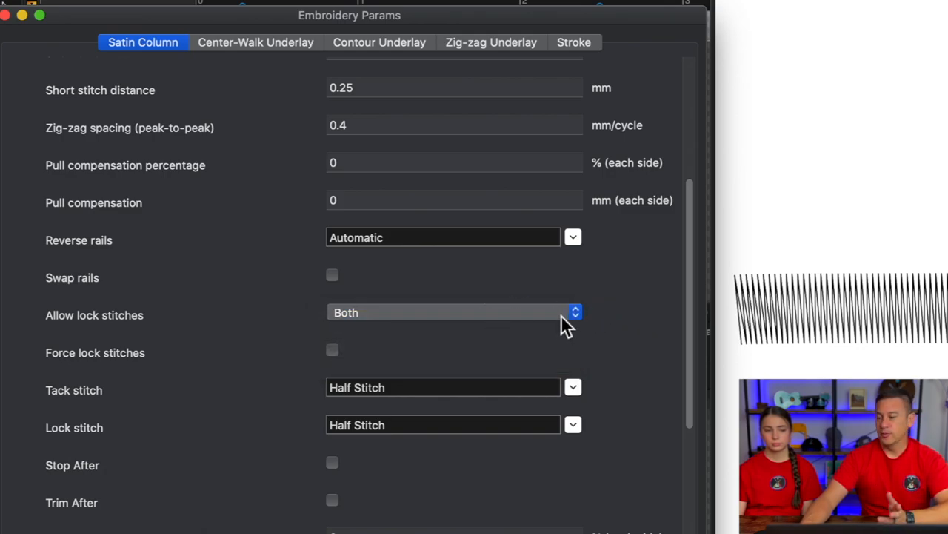
pyautogui.moveTo(587, 331)
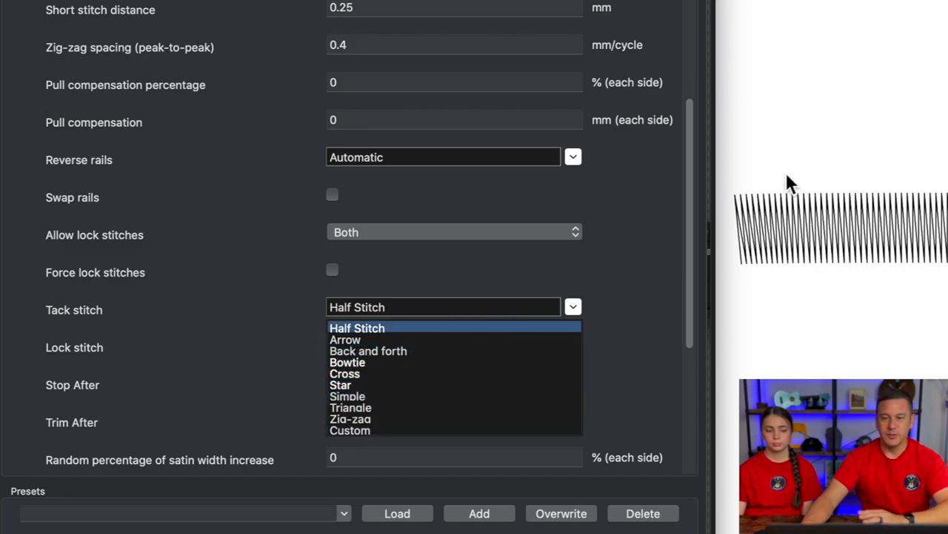
pyautogui.moveTo(741, 260)
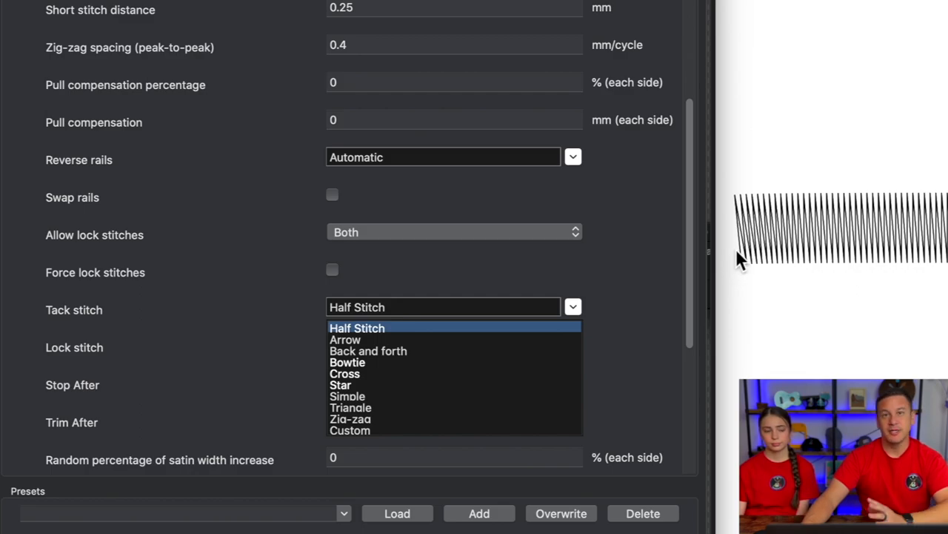
pyautogui.moveTo(608, 285)
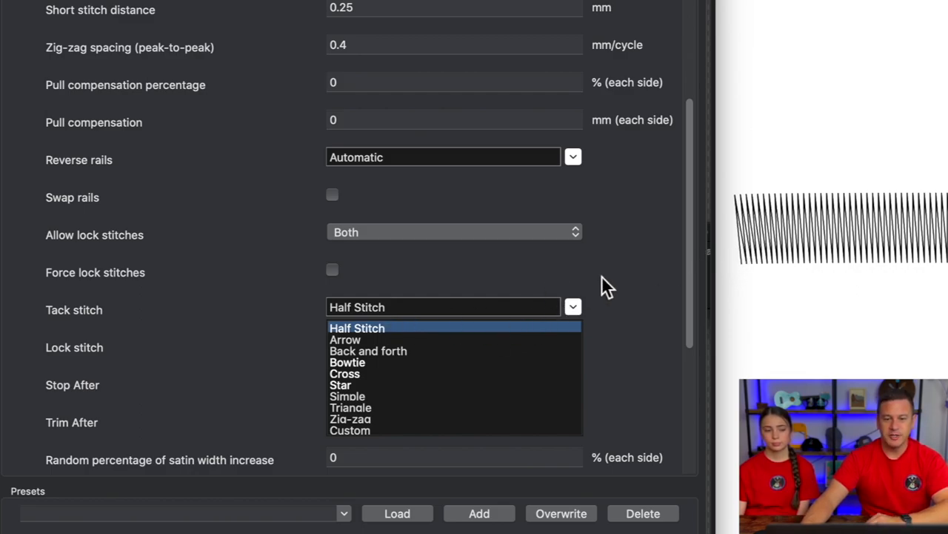
pyautogui.click(356, 327)
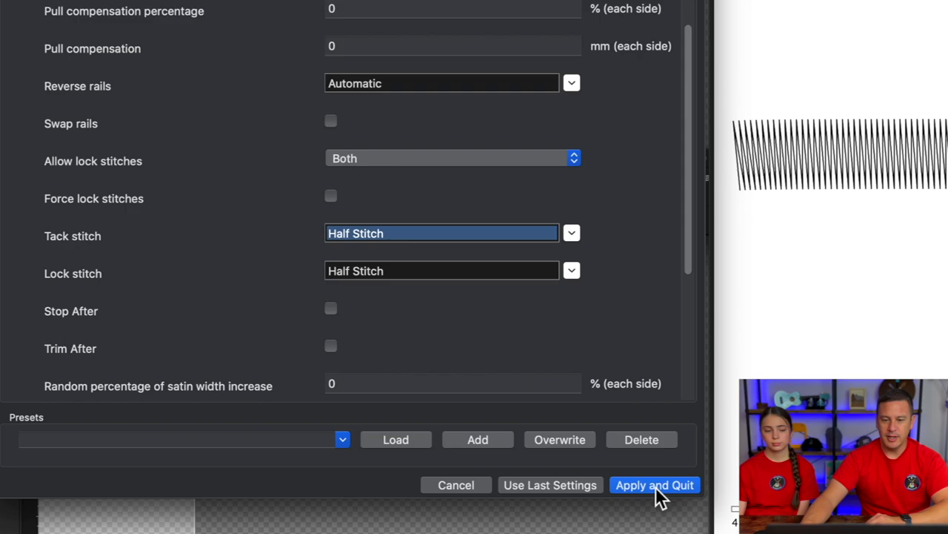
pyautogui.click(655, 484)
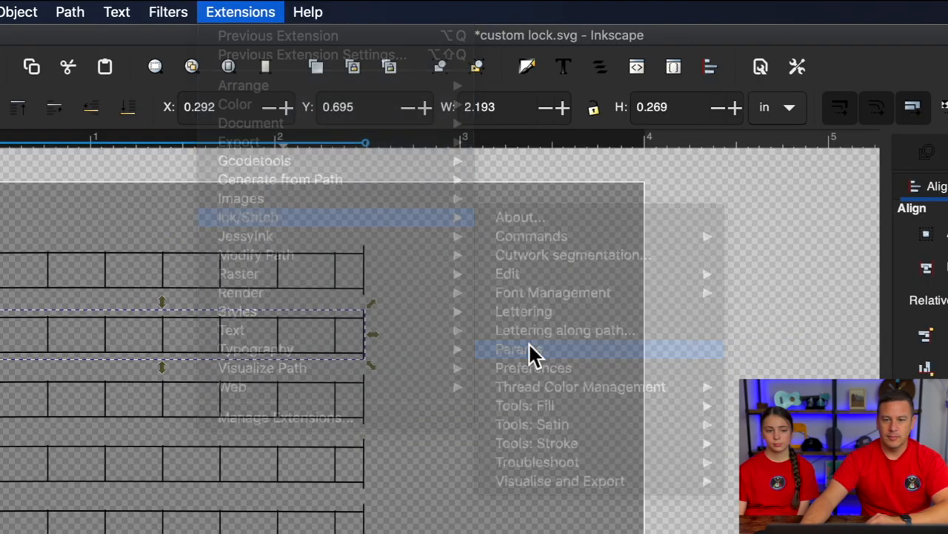
# - Set the second bar's tack stitch to Arrow with its scale changed to 100
pyautogui.click(518, 349)
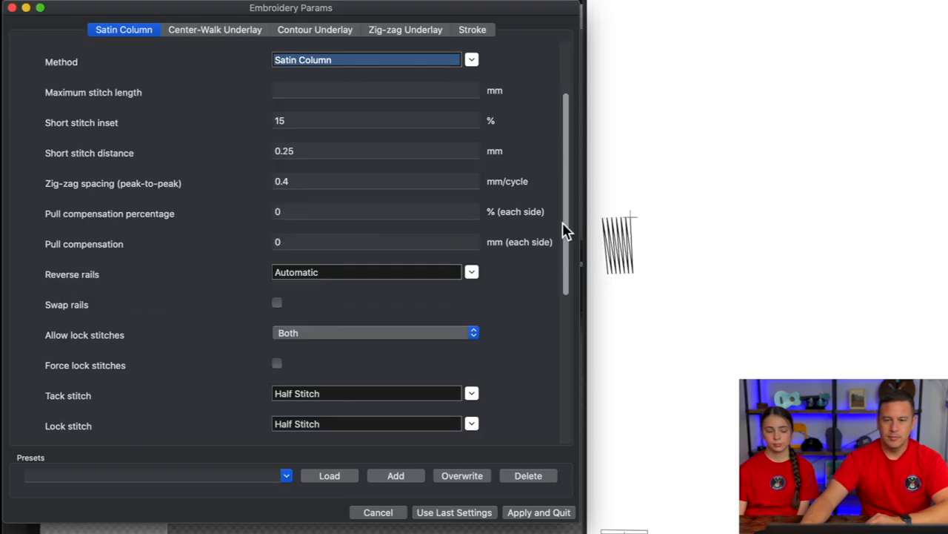
pyautogui.click(471, 393)
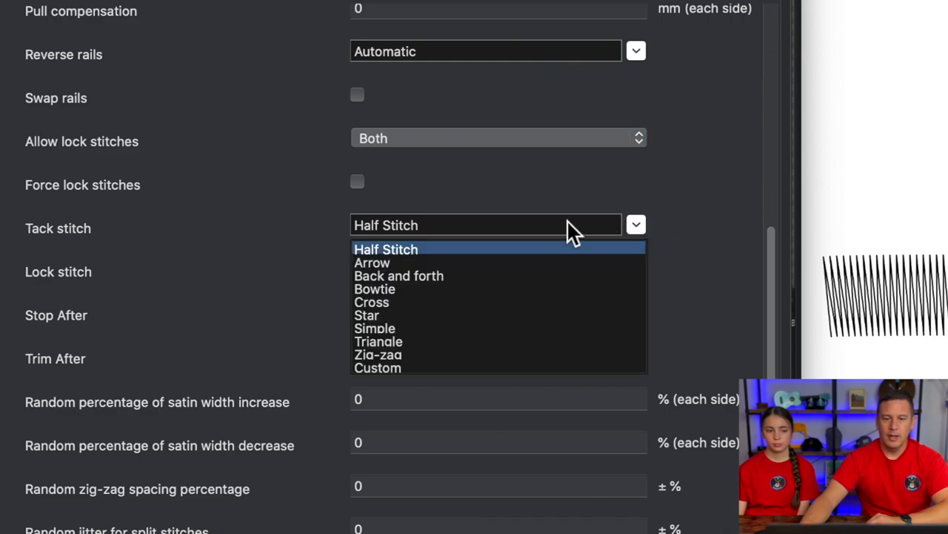
pyautogui.moveTo(372, 262)
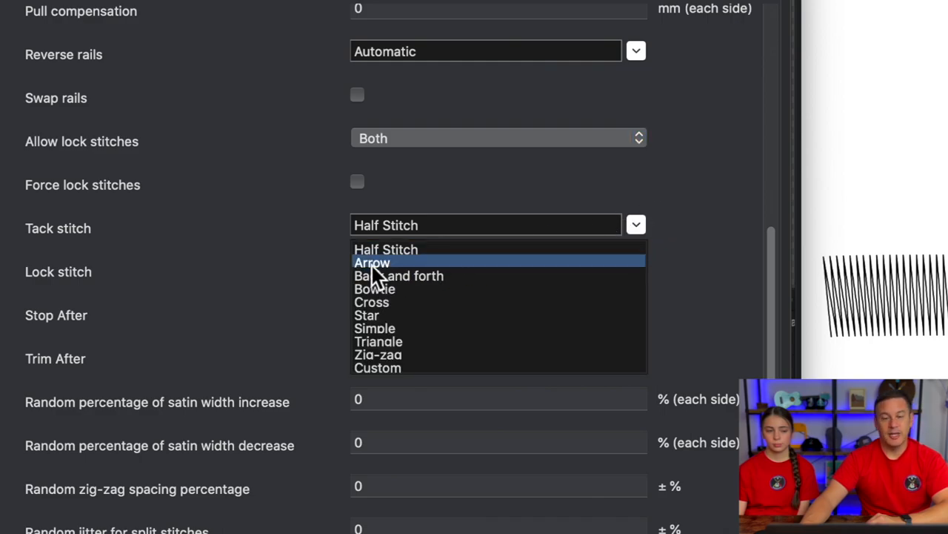
pyautogui.click(372, 262)
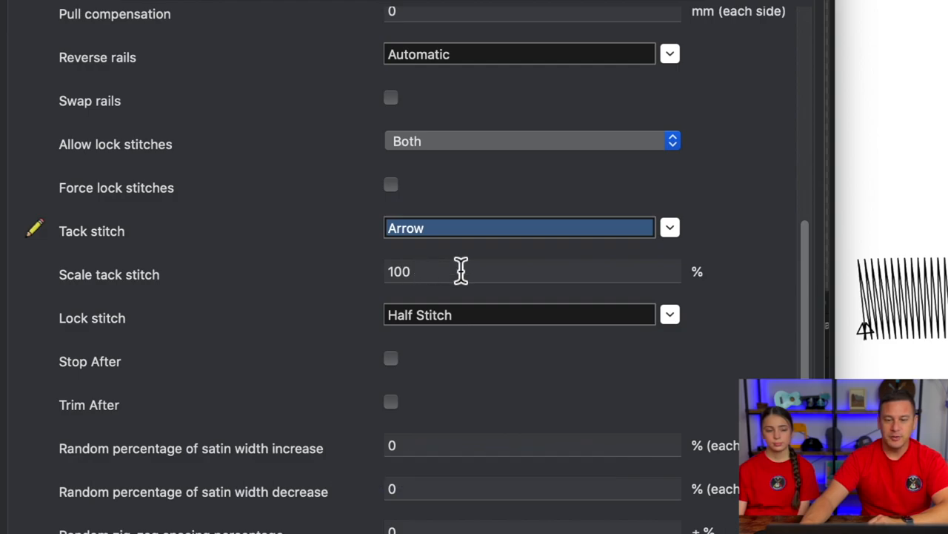
pyautogui.click(532, 272)
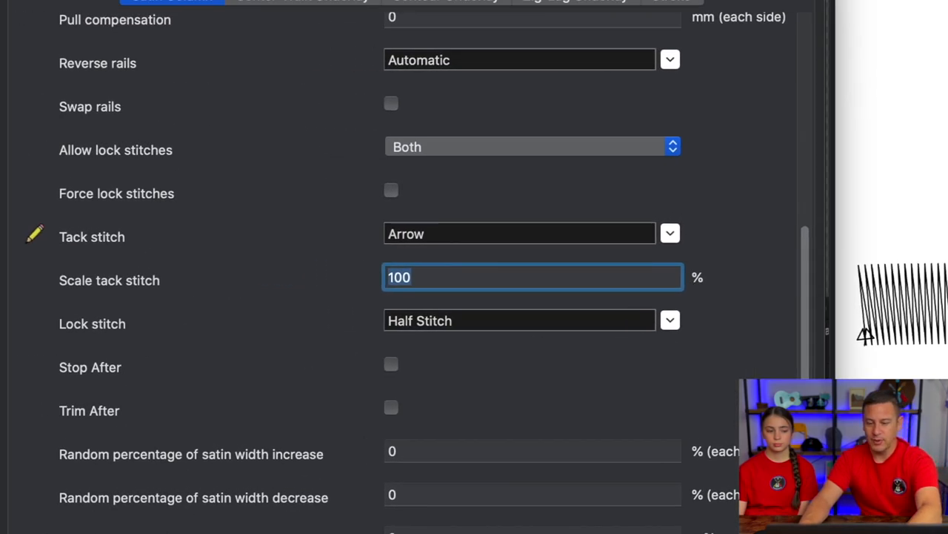
pyautogui.write('50')
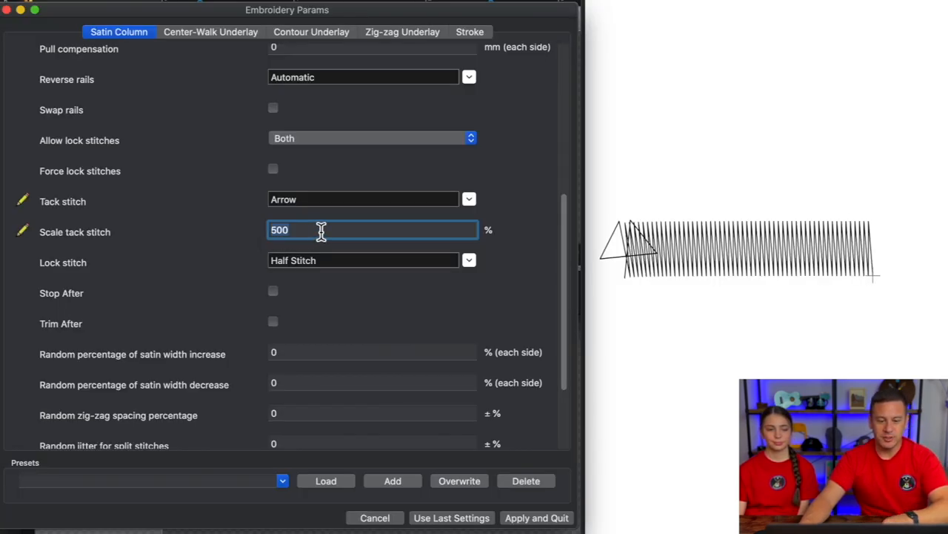
pyautogui.write('100')
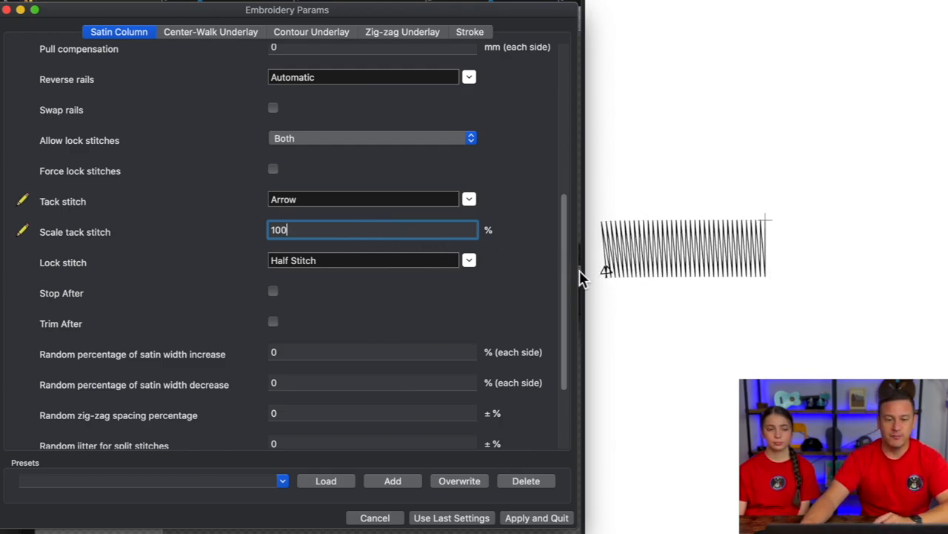
# - Set the lock stitch to Arrow as well
pyautogui.click(468, 260)
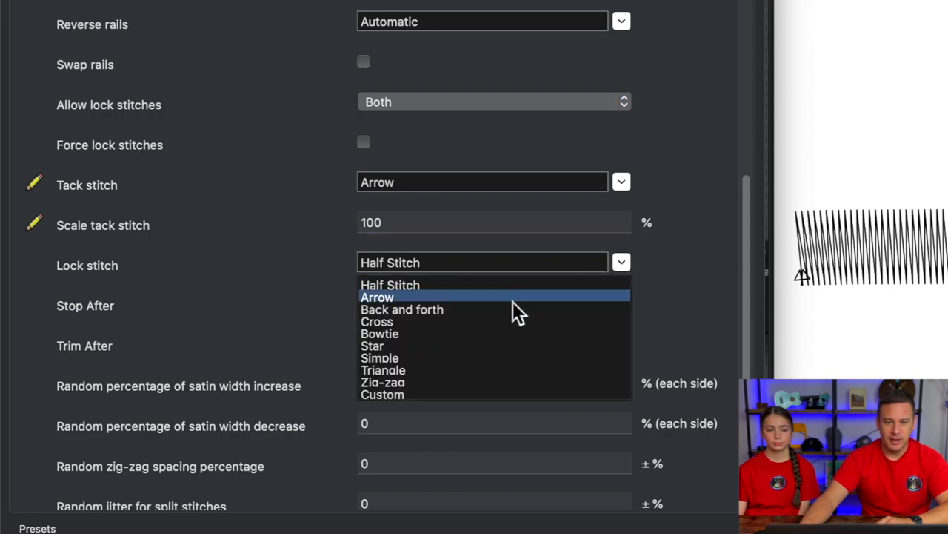
pyautogui.click(377, 297)
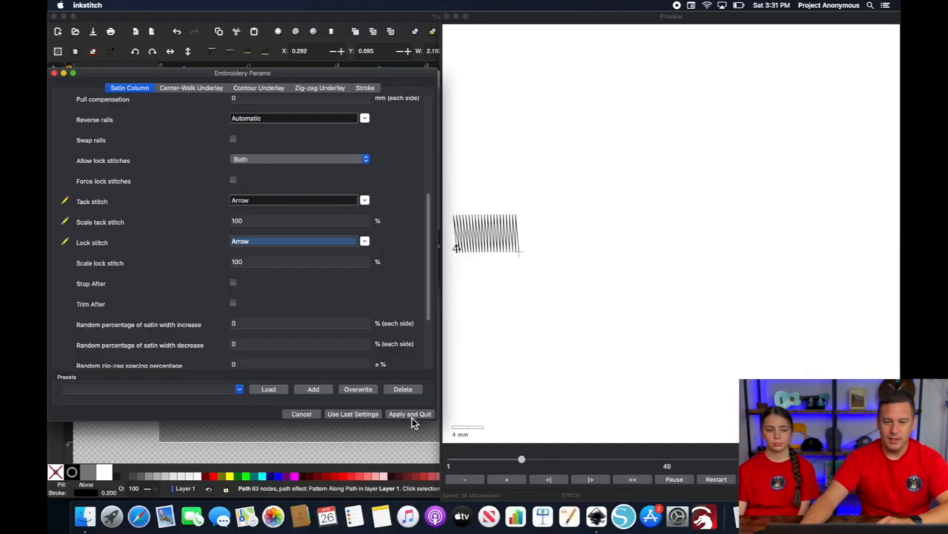
# - Give the next bars Back and forth, Bowtie, Cross, Simple and Zig-zag tack stitches
pyautogui.click(409, 414)
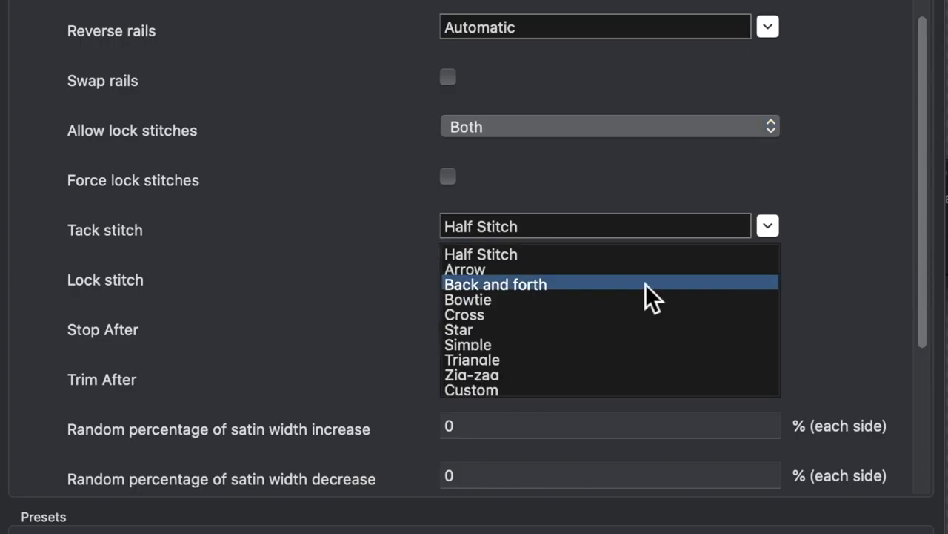
pyautogui.click(495, 284)
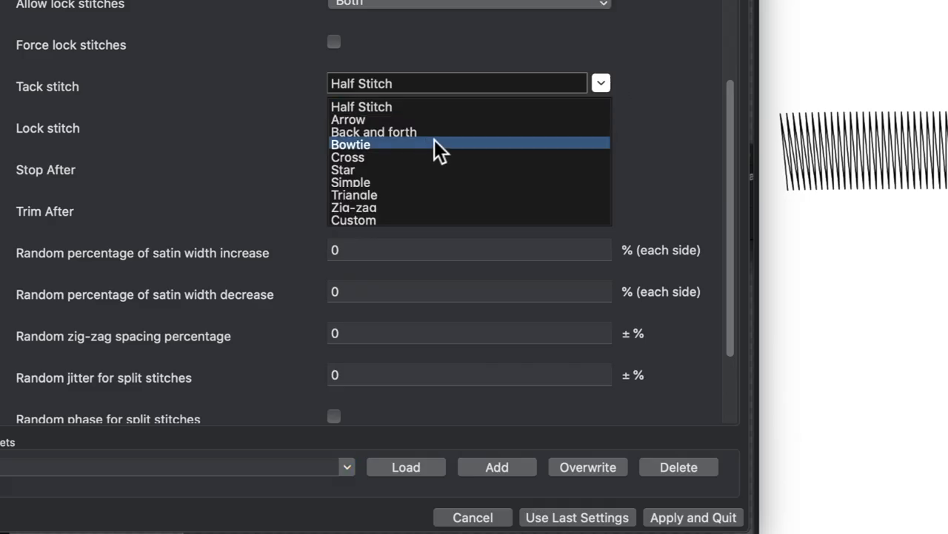
pyautogui.click(349, 145)
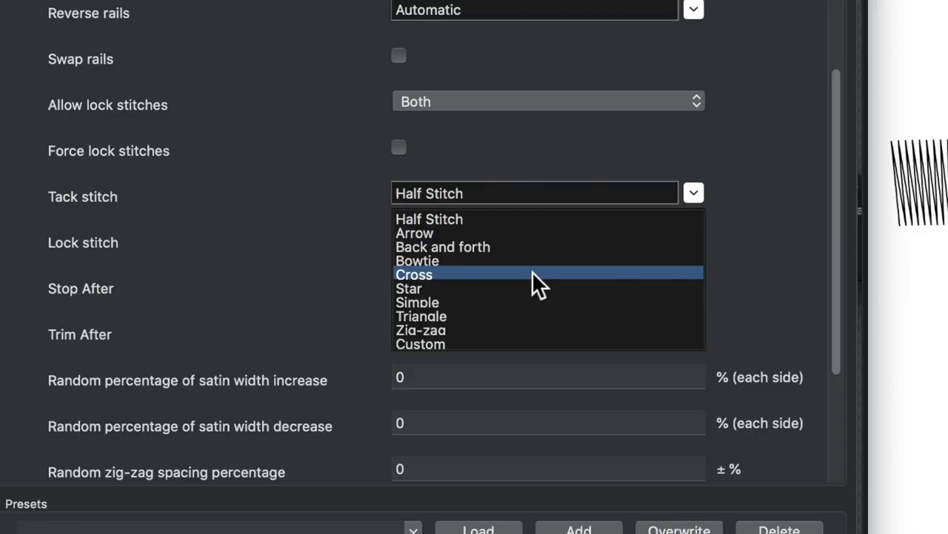
pyautogui.click(415, 274)
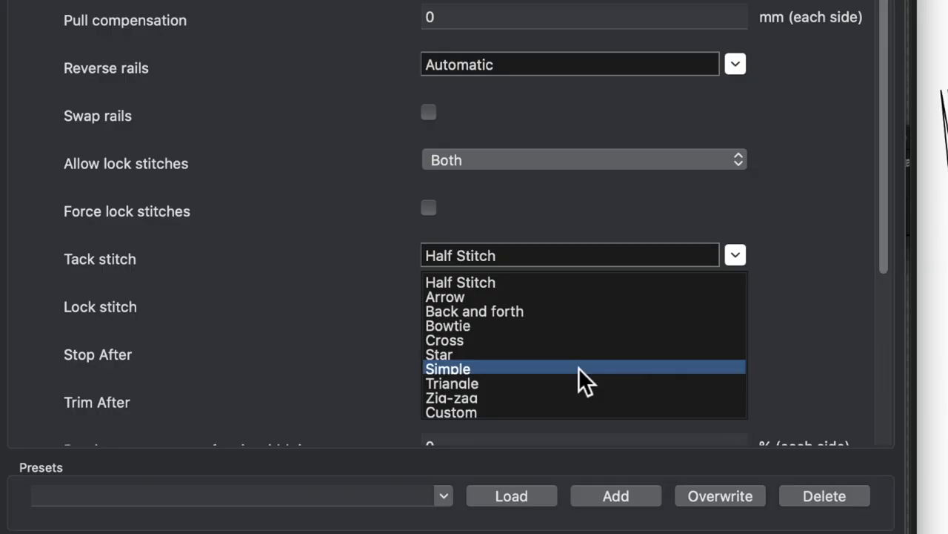
pyautogui.click(447, 367)
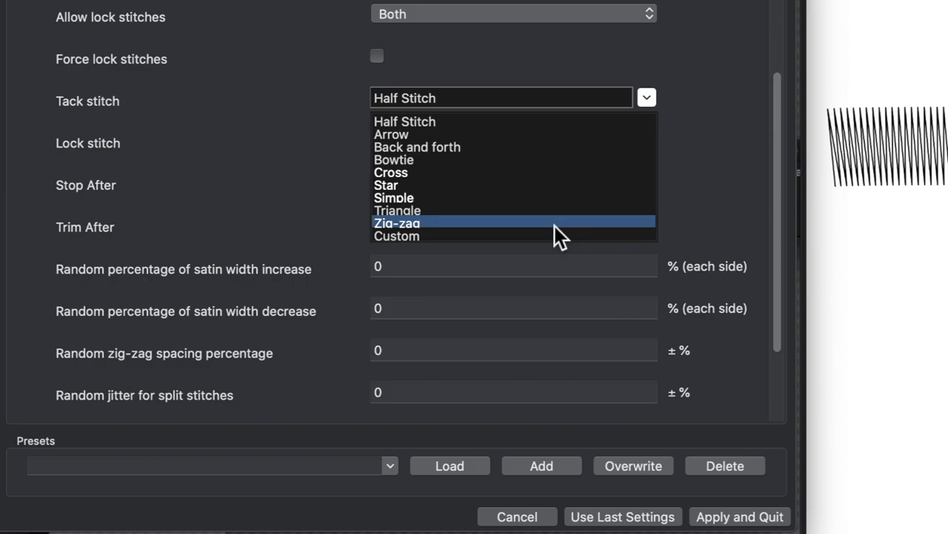
pyautogui.click(397, 223)
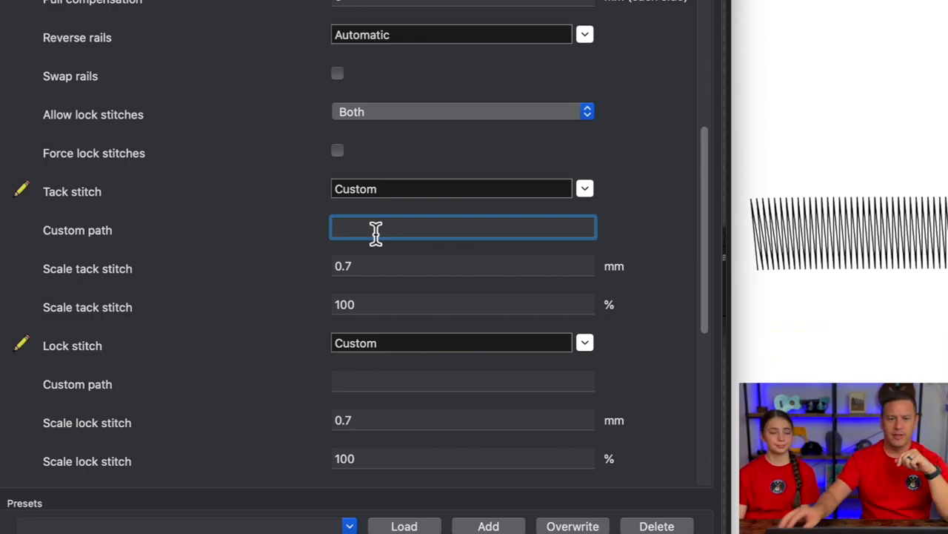
pyautogui.moveTo(373, 270)
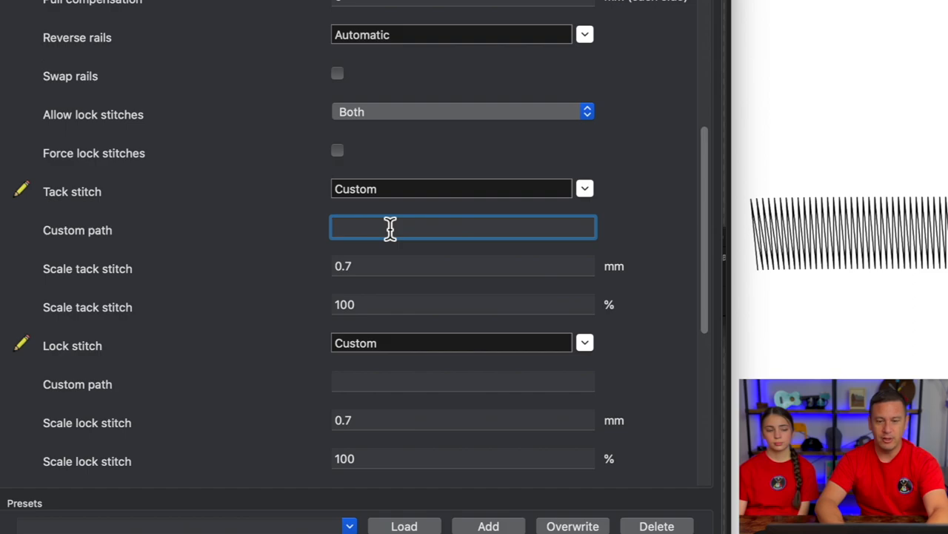
# - Enter the custom tack stitch path values 10 10 and 5 for the Custom stitch bar
pyautogui.write('10')
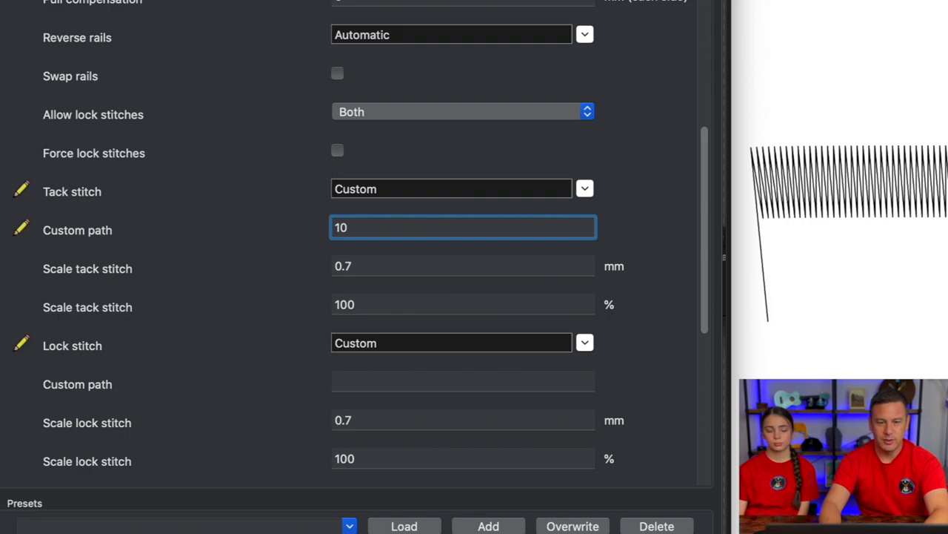
pyautogui.write('10')
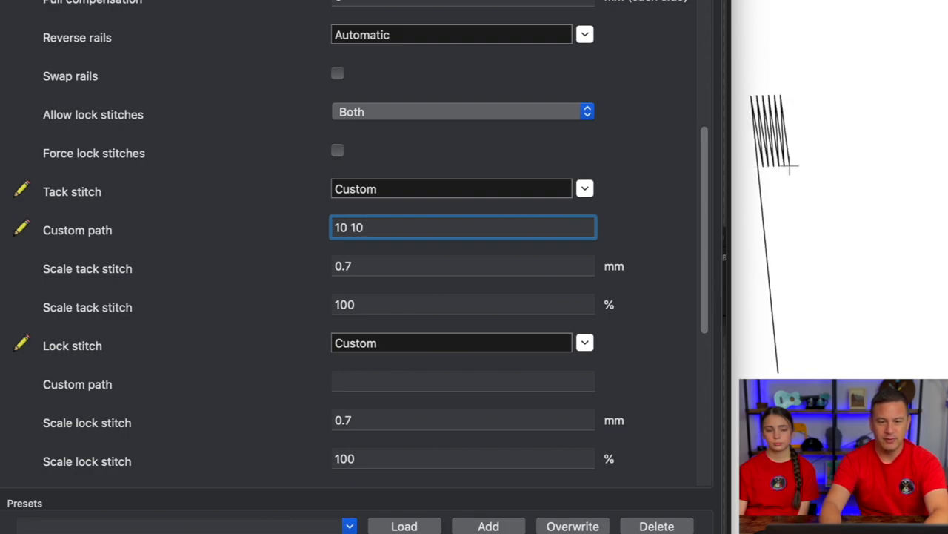
pyautogui.write('5')
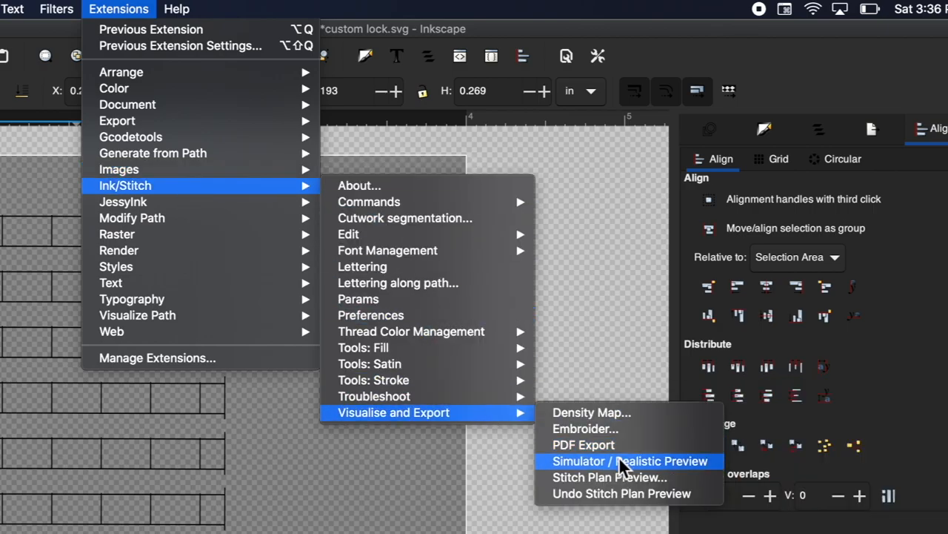
# - Run the Simulator / Realistic Preview and drag its slider through the stitches
pyautogui.click(630, 459)
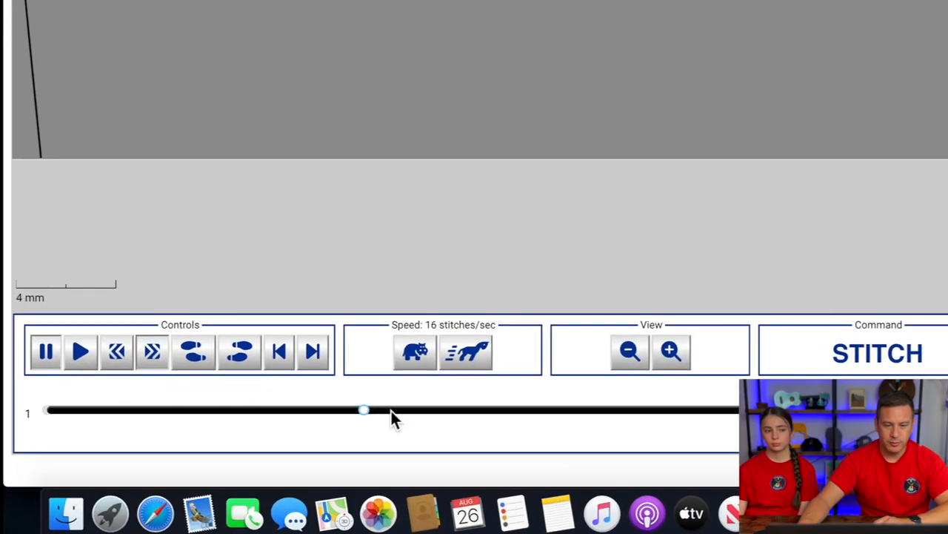
pyautogui.moveTo(363, 409); pyautogui.dragTo(71, 409)
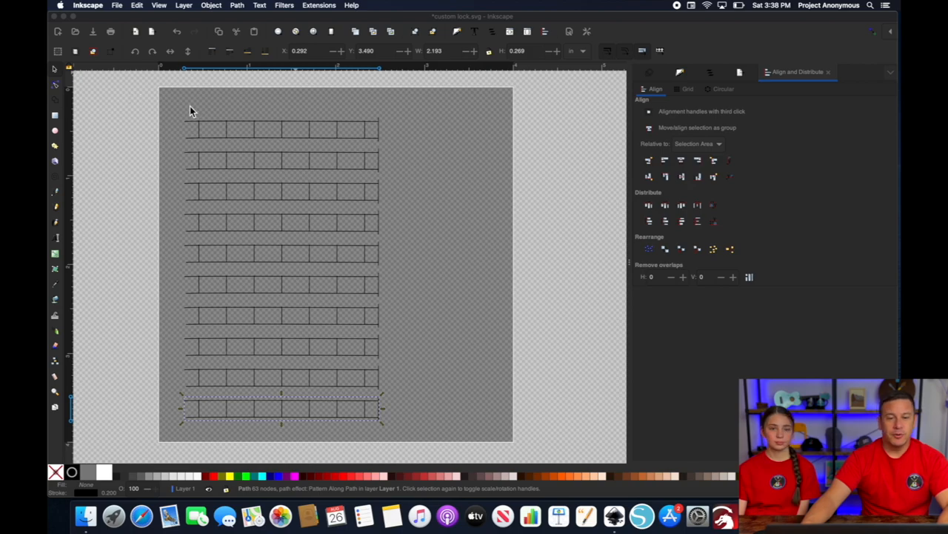
pyautogui.moveTo(323, 395)
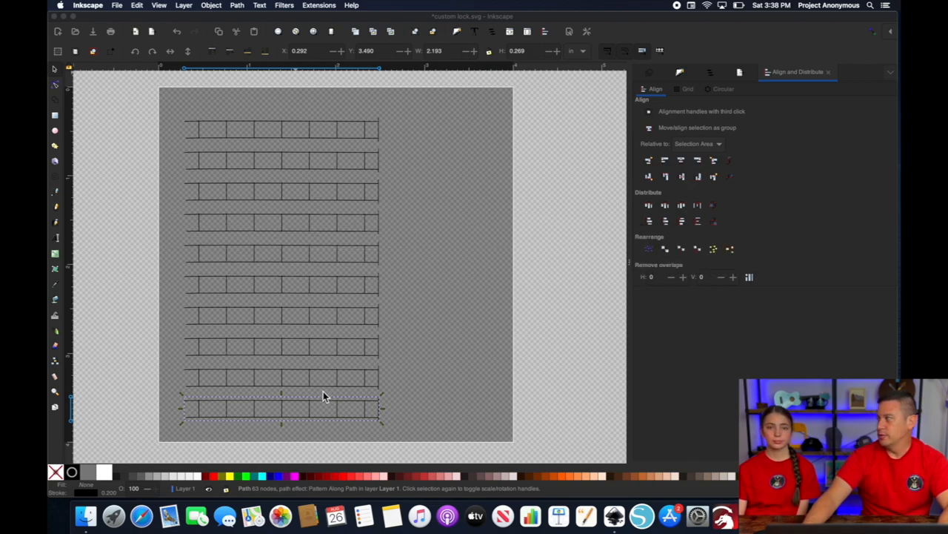
pyautogui.moveTo(329, 388)
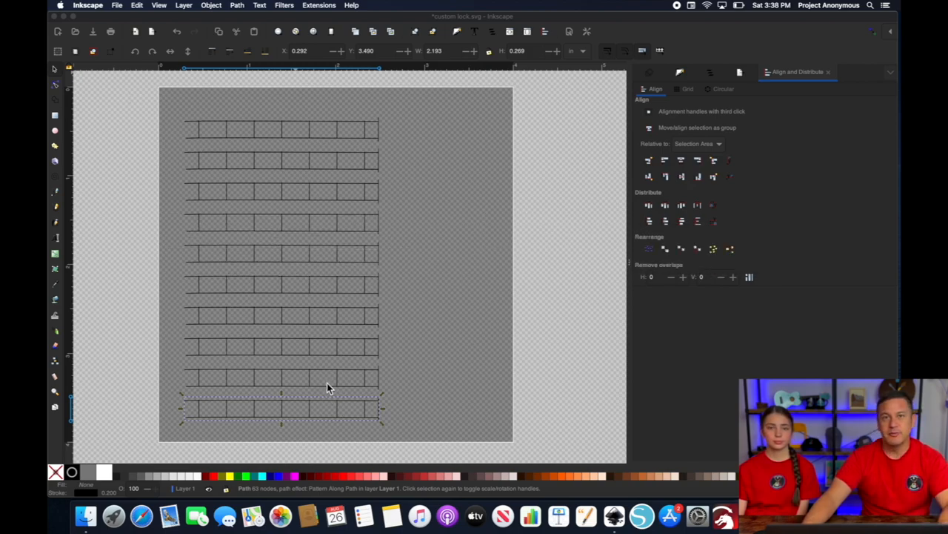